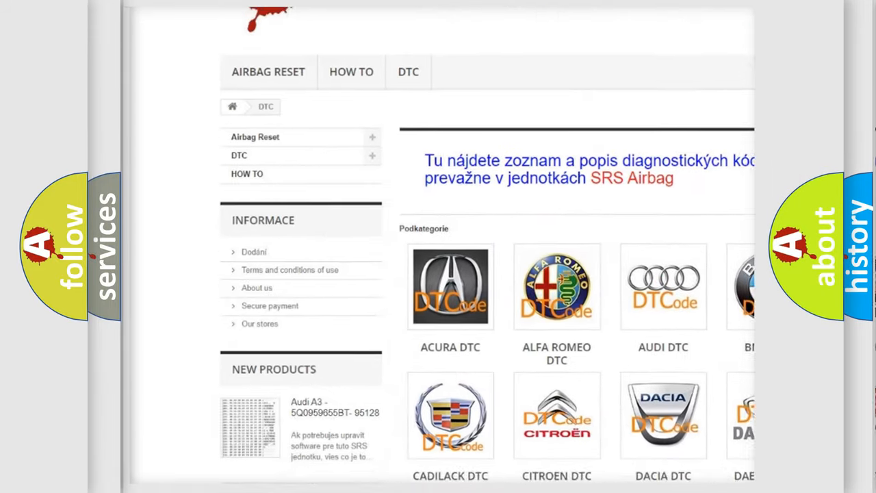
pyautogui.scroll(-3)
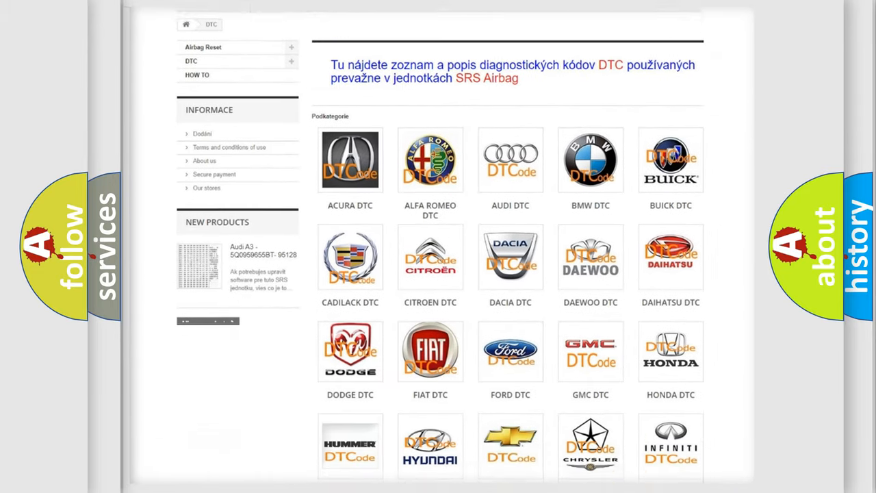
pyautogui.scroll(-3)
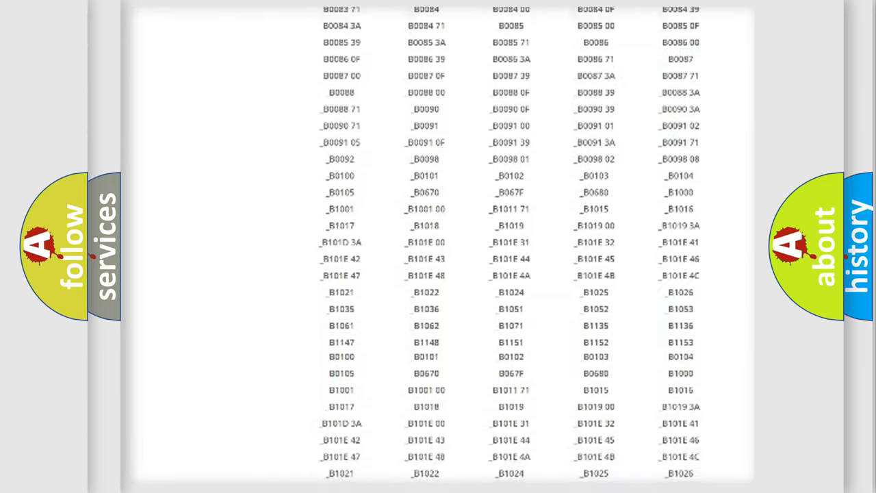
pyautogui.scroll(-3)
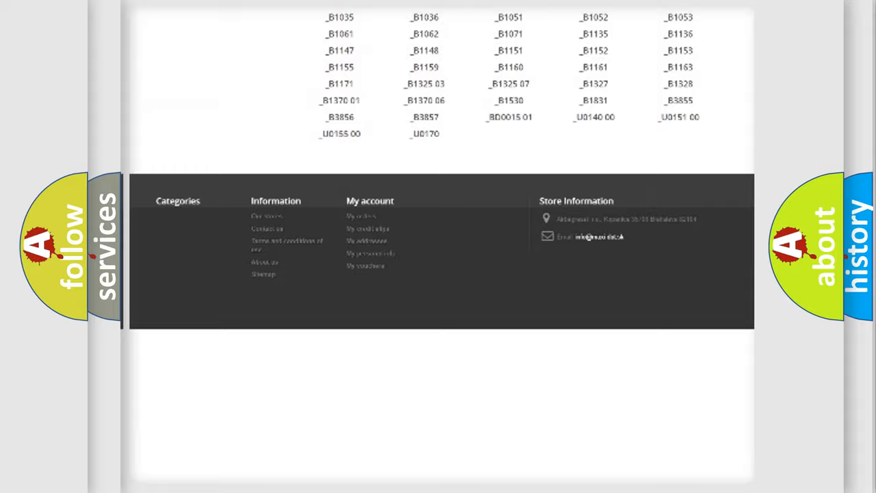